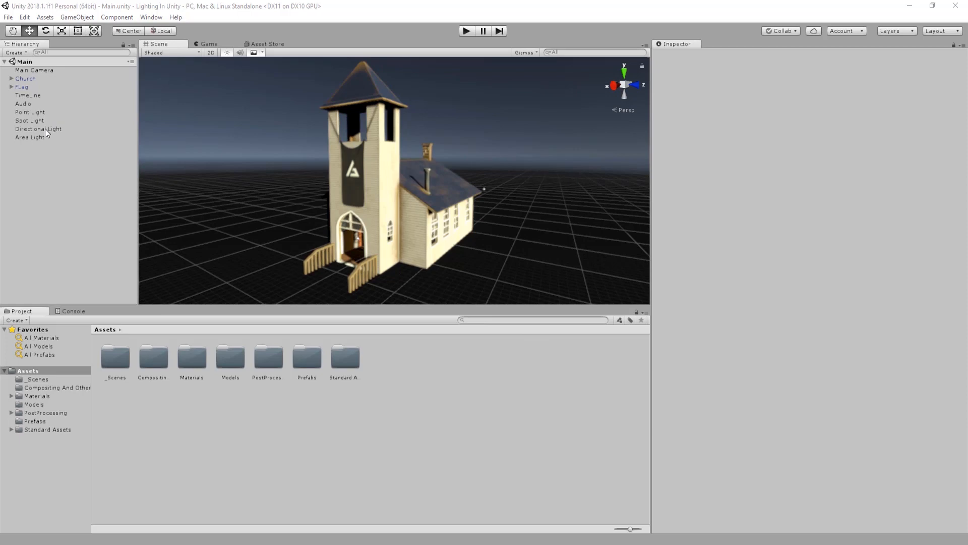
{"action": "mouse_move", "coordinate": [39, 131]}
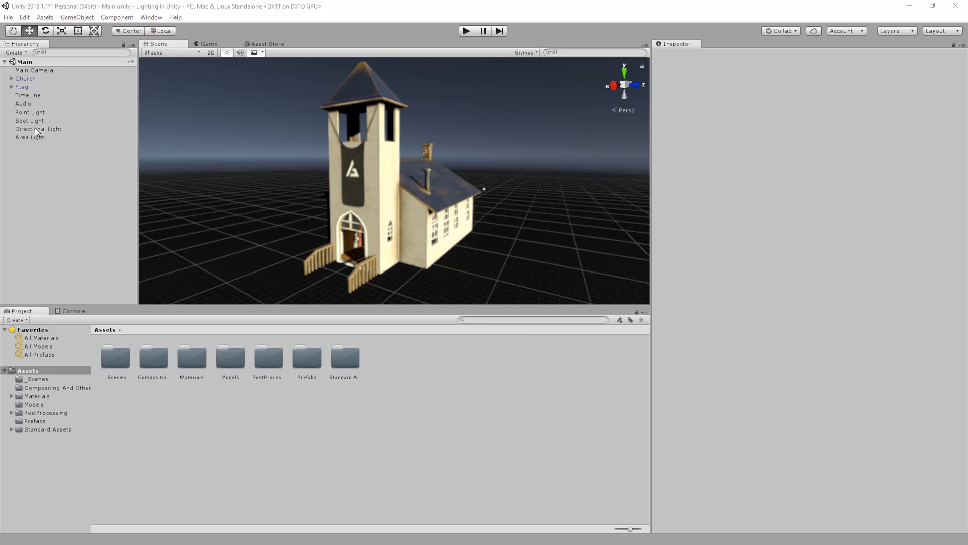
Select the Directional Light so the Inspector shows its Light component in Realtime mode
{"action": "left_click", "coordinate": [38, 128]}
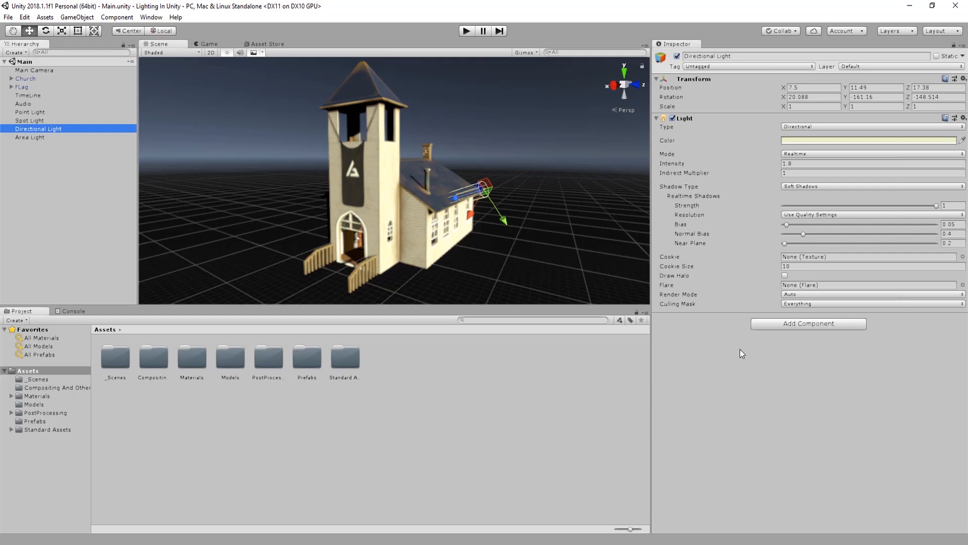
{"action": "mouse_move", "coordinate": [672, 162]}
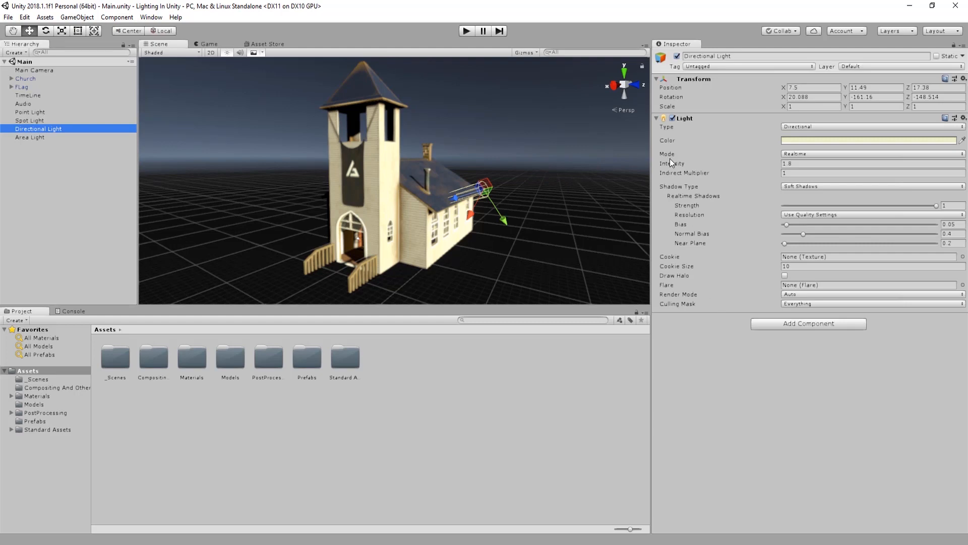
{"action": "mouse_move", "coordinate": [672, 141]}
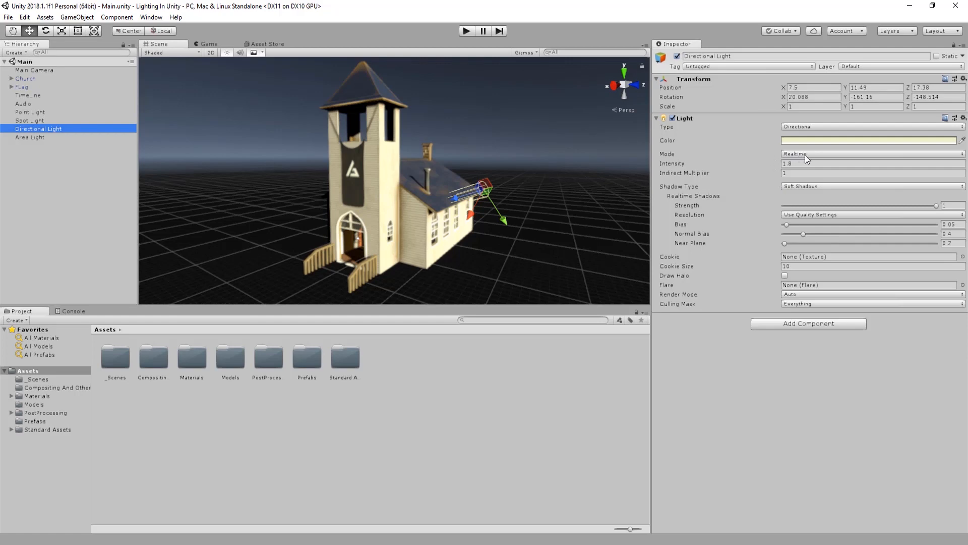
{"action": "left_click", "coordinate": [870, 154]}
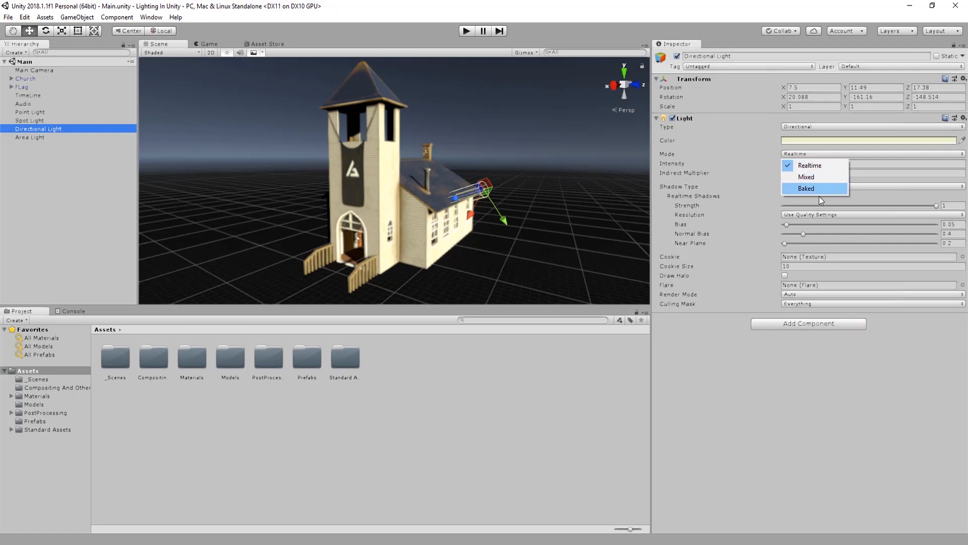
{"action": "mouse_move", "coordinate": [815, 178]}
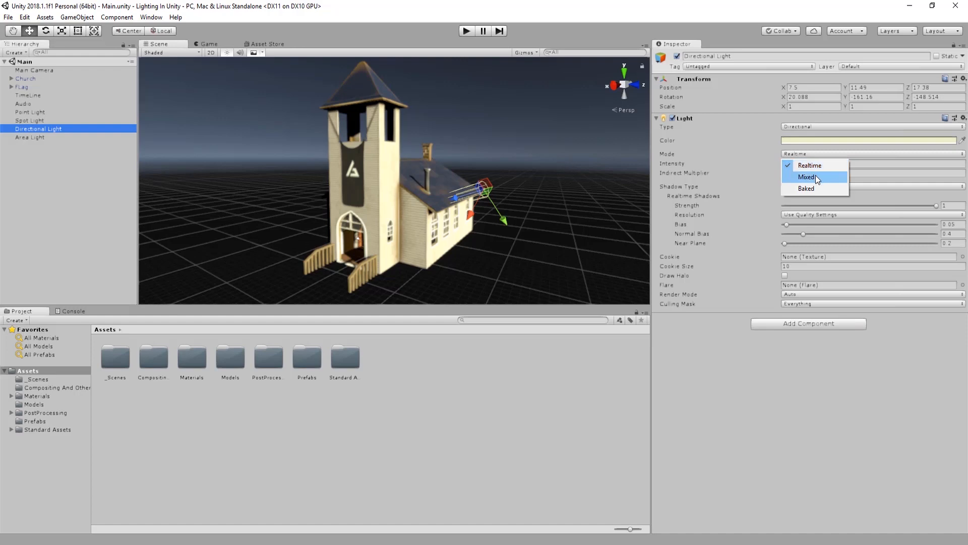
{"action": "mouse_move", "coordinate": [812, 164]}
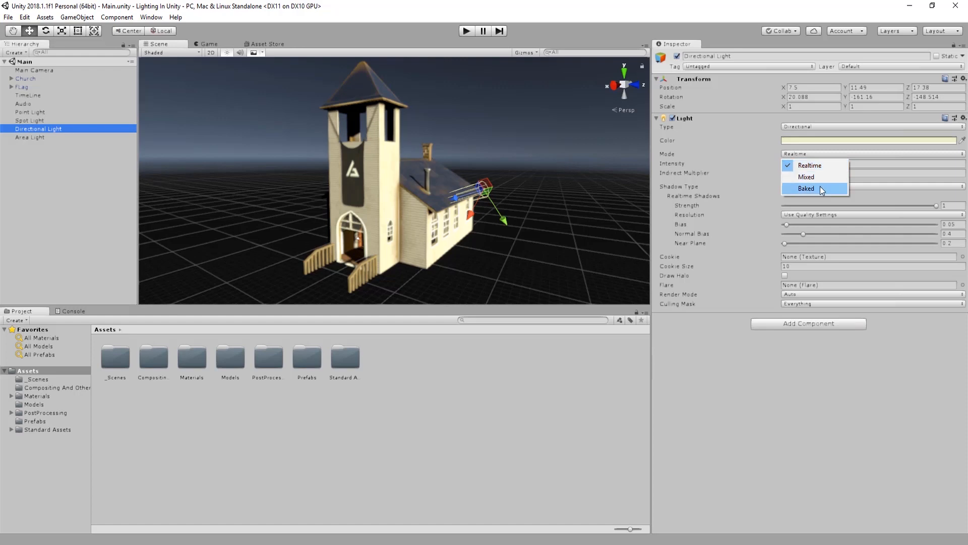
{"action": "mouse_move", "coordinate": [827, 192]}
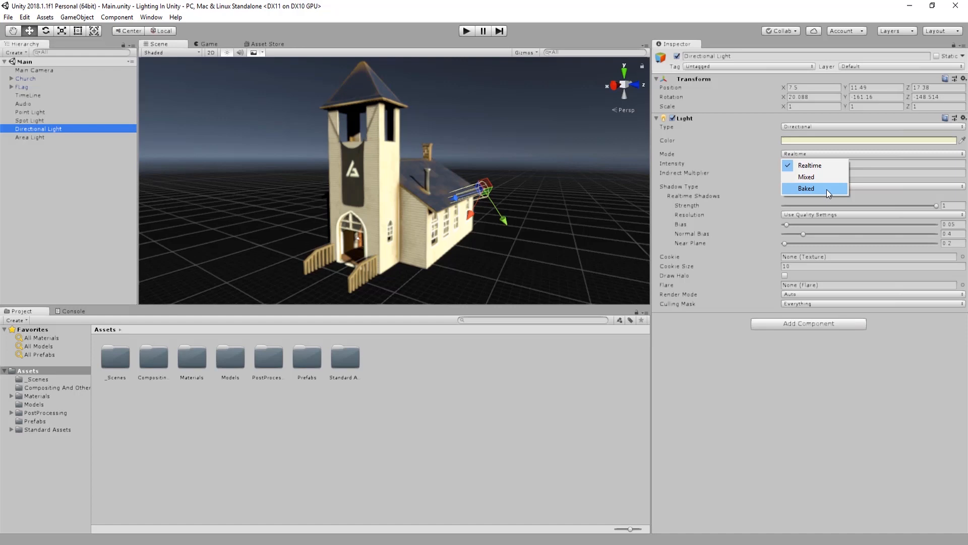
{"action": "mouse_move", "coordinate": [815, 177]}
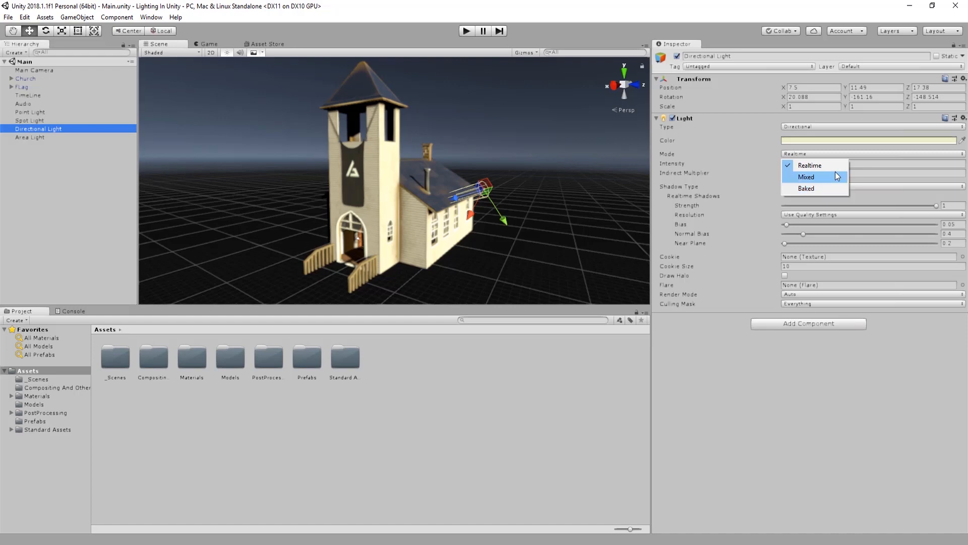
{"action": "mouse_move", "coordinate": [826, 186]}
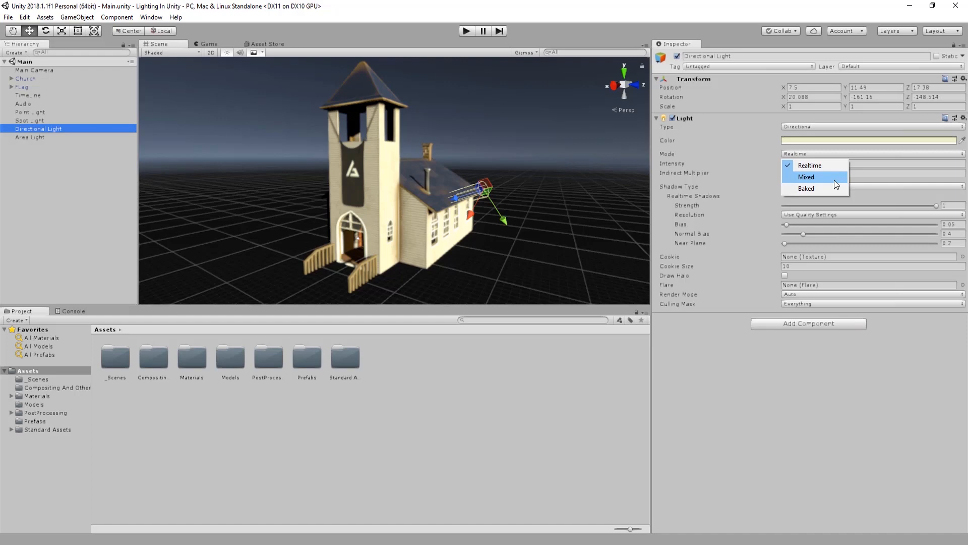
{"action": "mouse_move", "coordinate": [834, 162]}
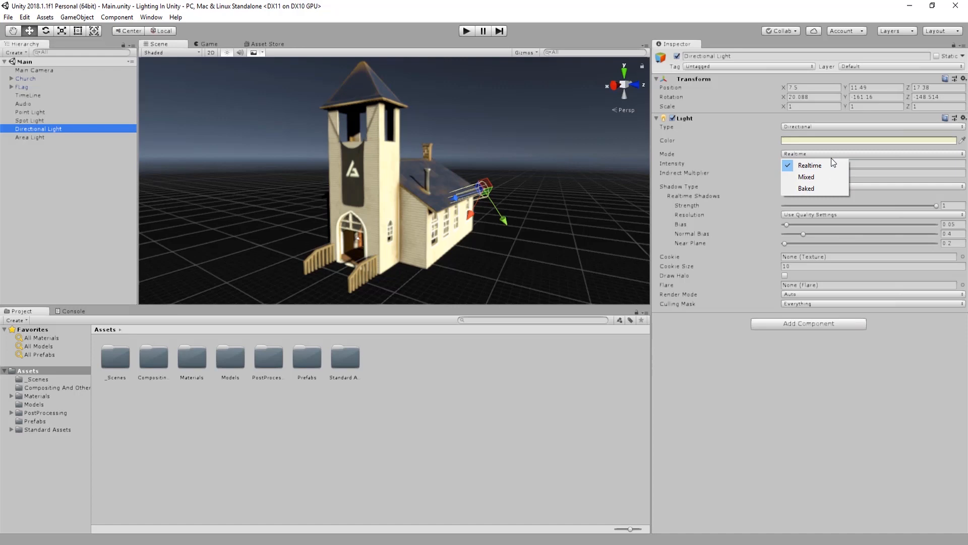
{"action": "mouse_move", "coordinate": [781, 156]}
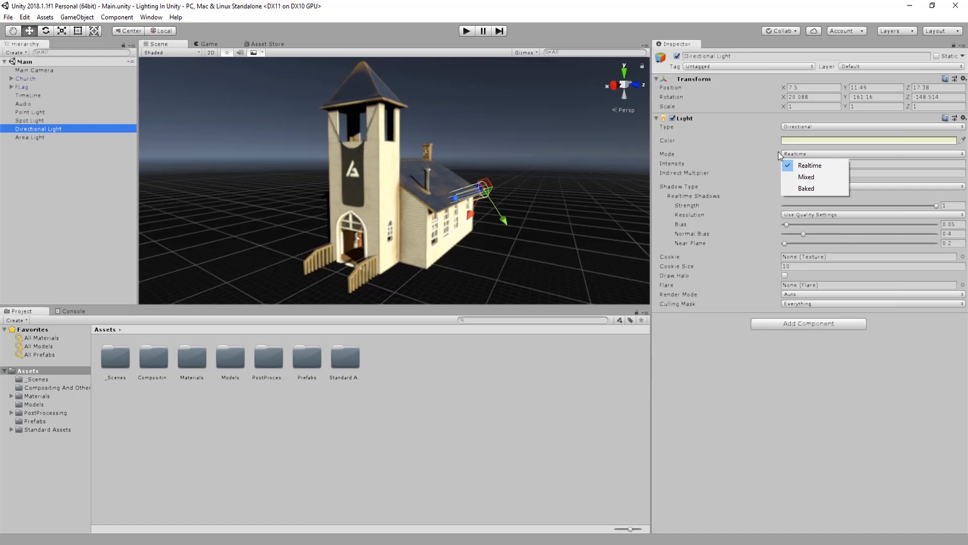
{"action": "mouse_move", "coordinate": [809, 165]}
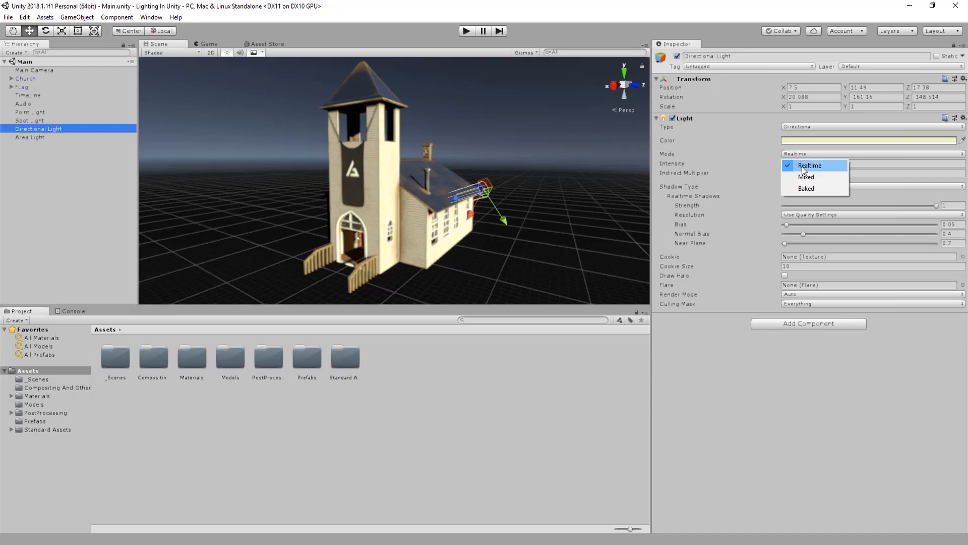
{"action": "left_click", "coordinate": [810, 164]}
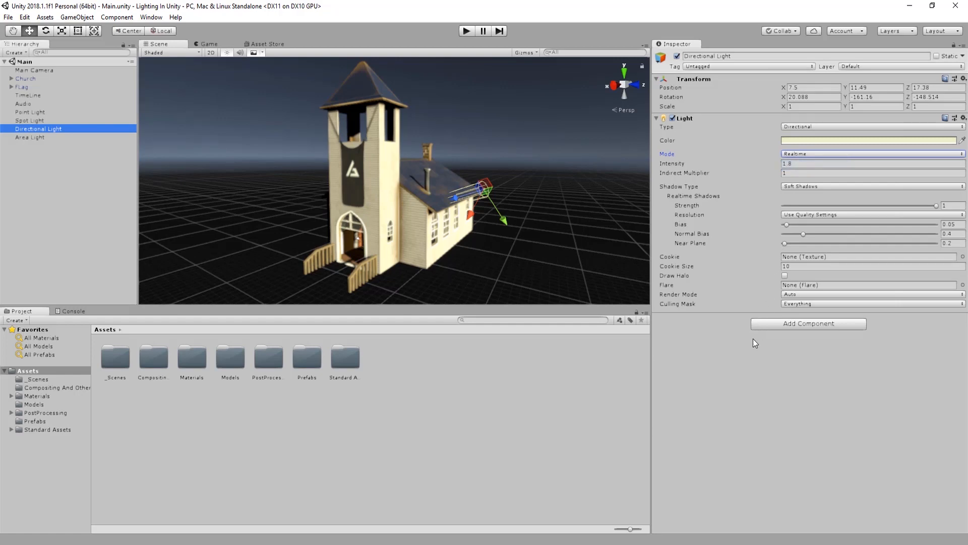
{"action": "mouse_move", "coordinate": [524, 192]}
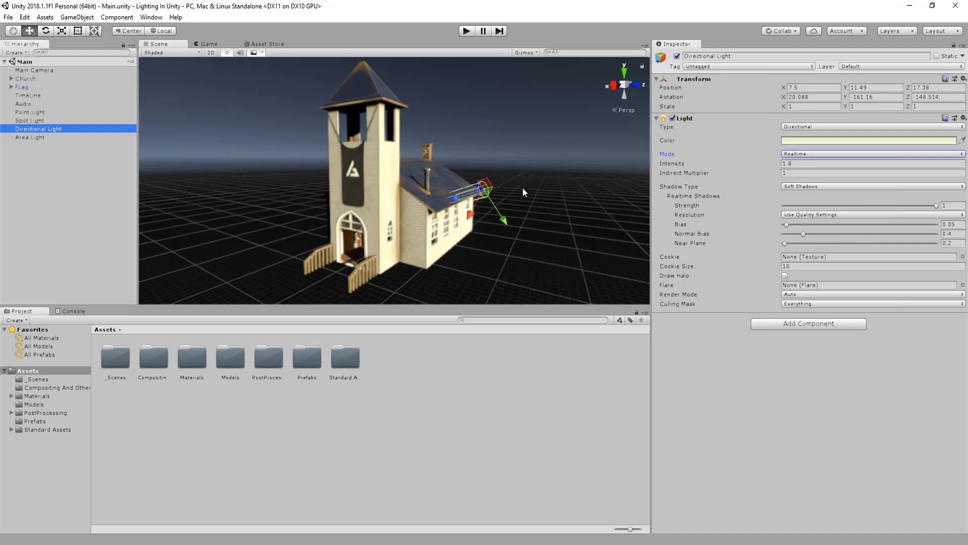
{"action": "mouse_move", "coordinate": [723, 356]}
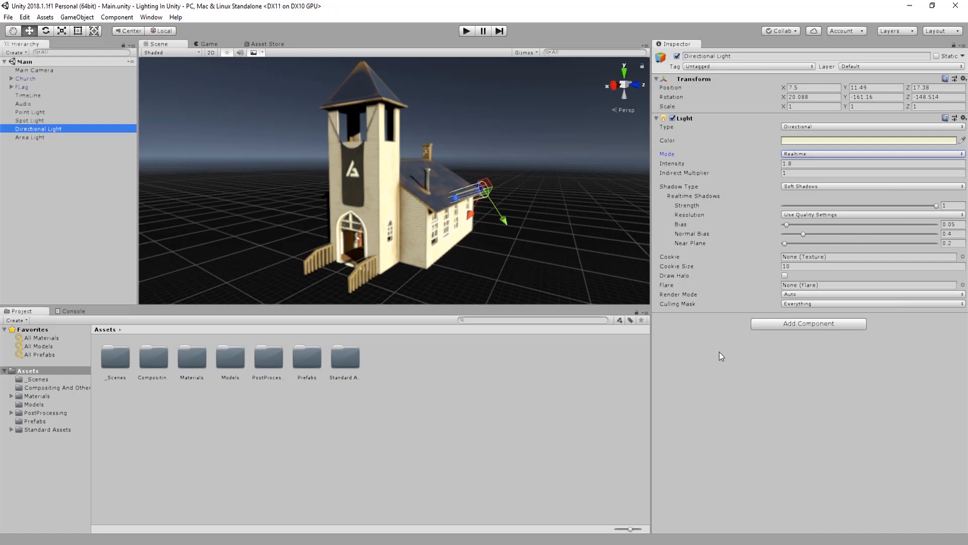
{"action": "mouse_move", "coordinate": [747, 354]}
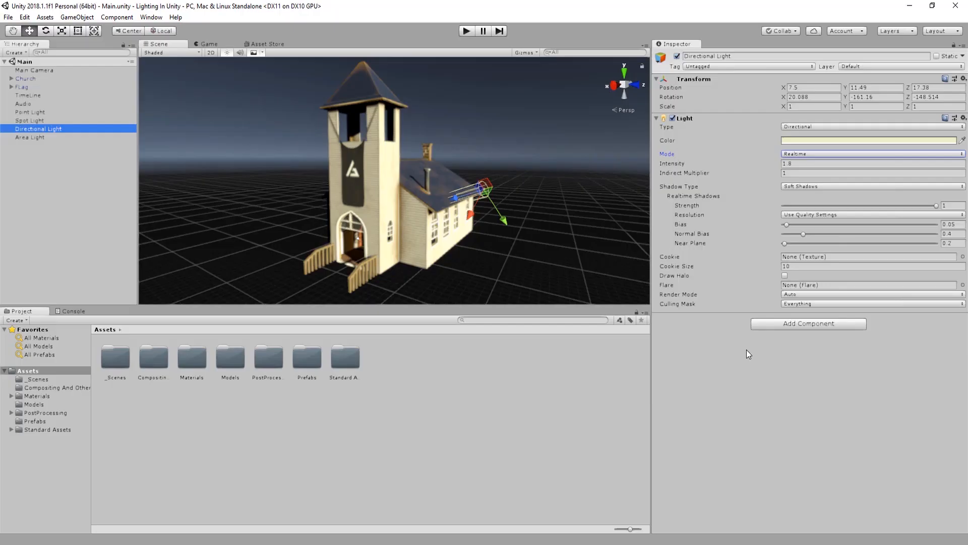
{"action": "mouse_move", "coordinate": [534, 245]}
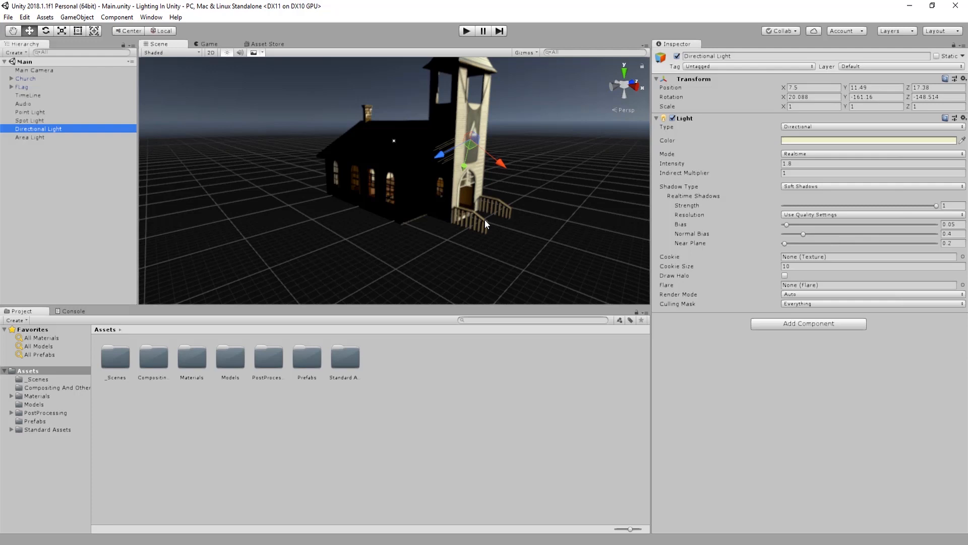
{"action": "mouse_move", "coordinate": [492, 130]}
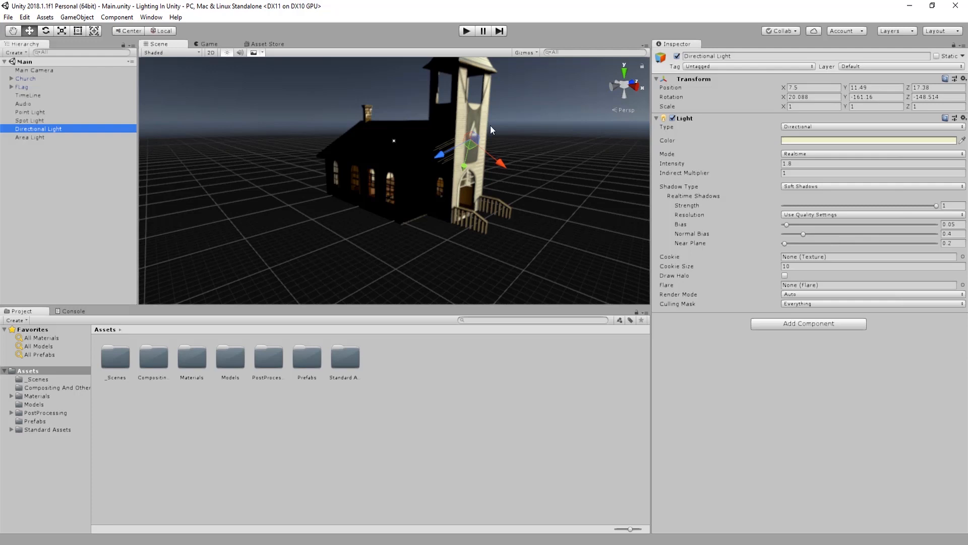
{"action": "mouse_move", "coordinate": [401, 175]}
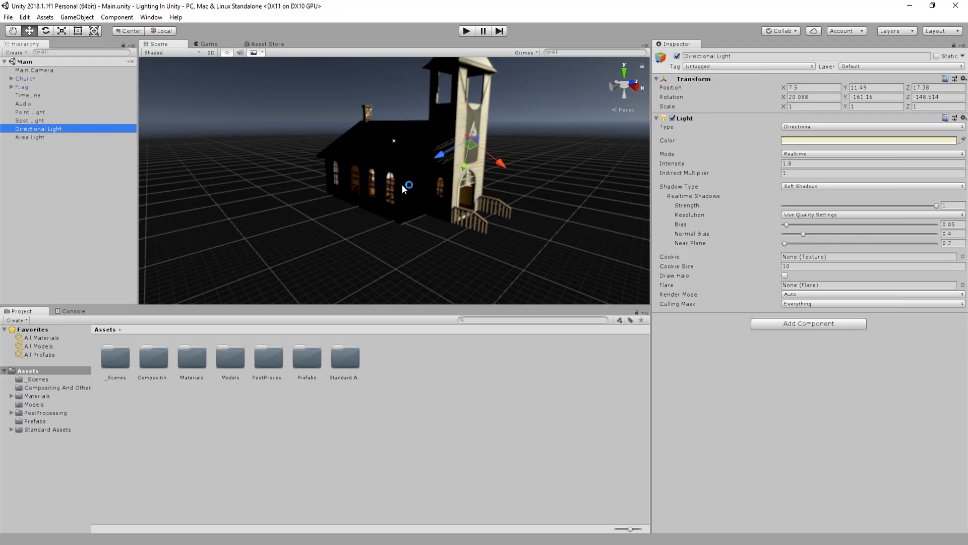
{"action": "mouse_move", "coordinate": [548, 236]}
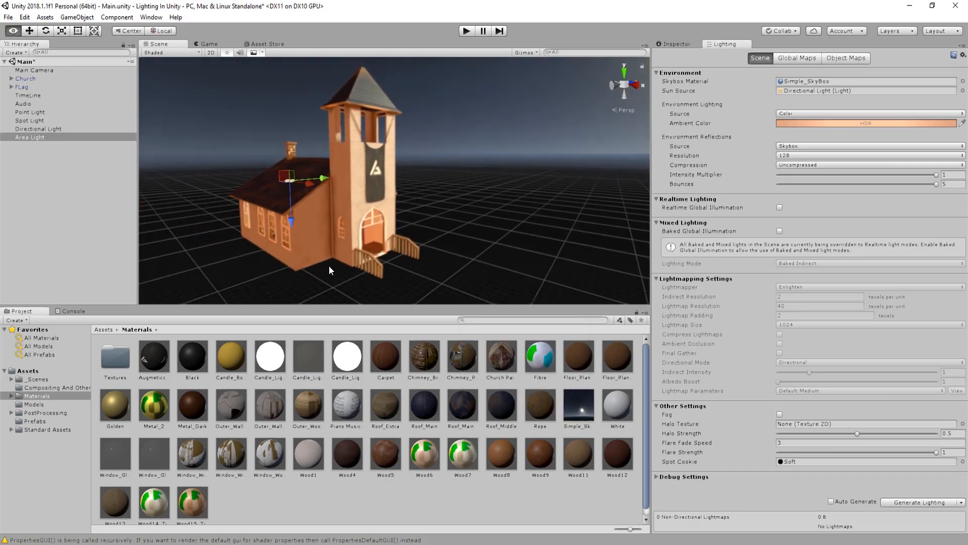
{"action": "mouse_move", "coordinate": [721, 148]}
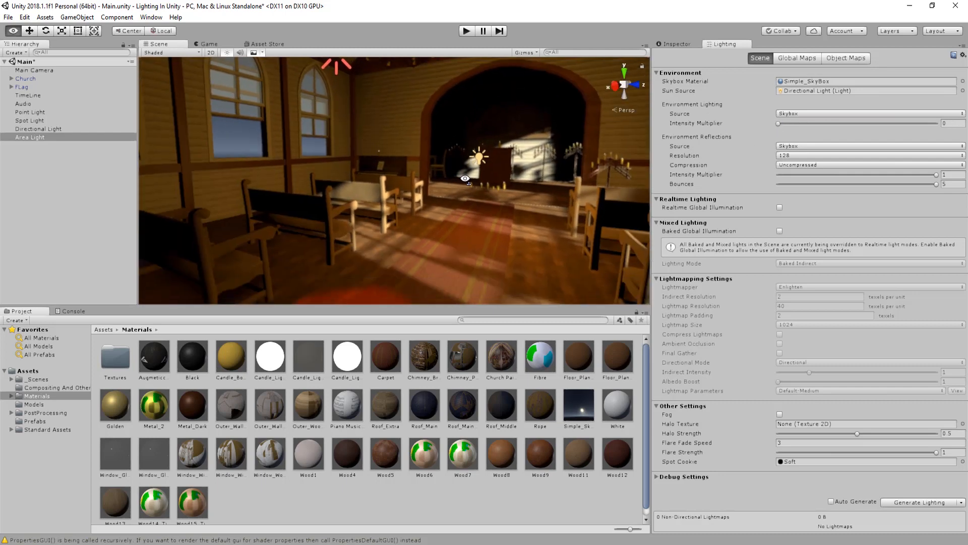
Adjust the Environment ambient Intensity Multiplier slider in the Lighting window down to 0
{"action": "left_click_drag", "start_coordinate": [778, 123], "coordinate": [824, 123]}
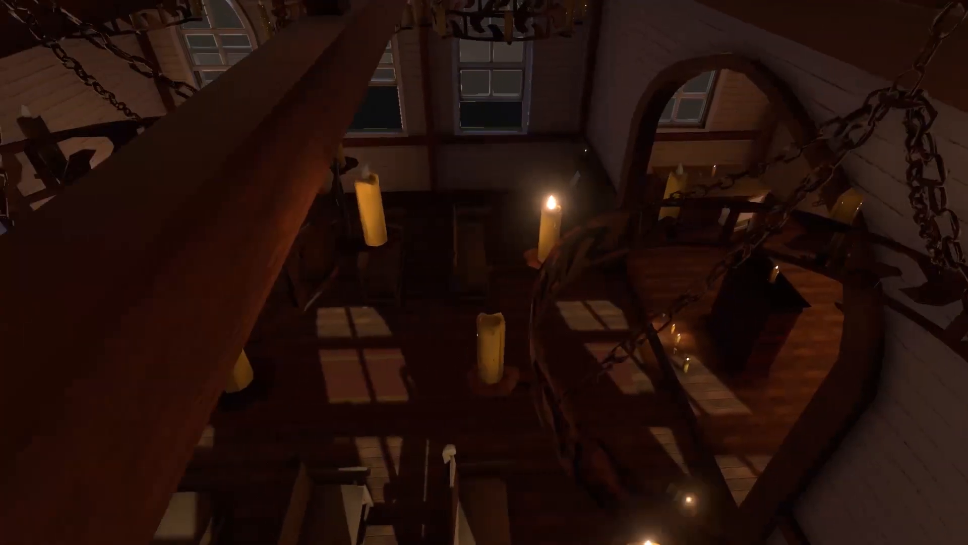
{"action": "mouse_move", "coordinate": [484, 272]}
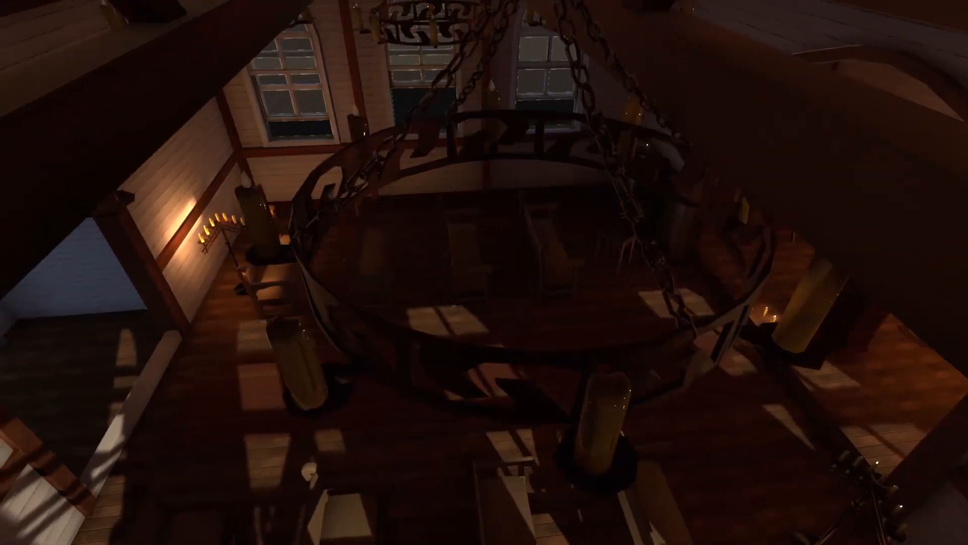